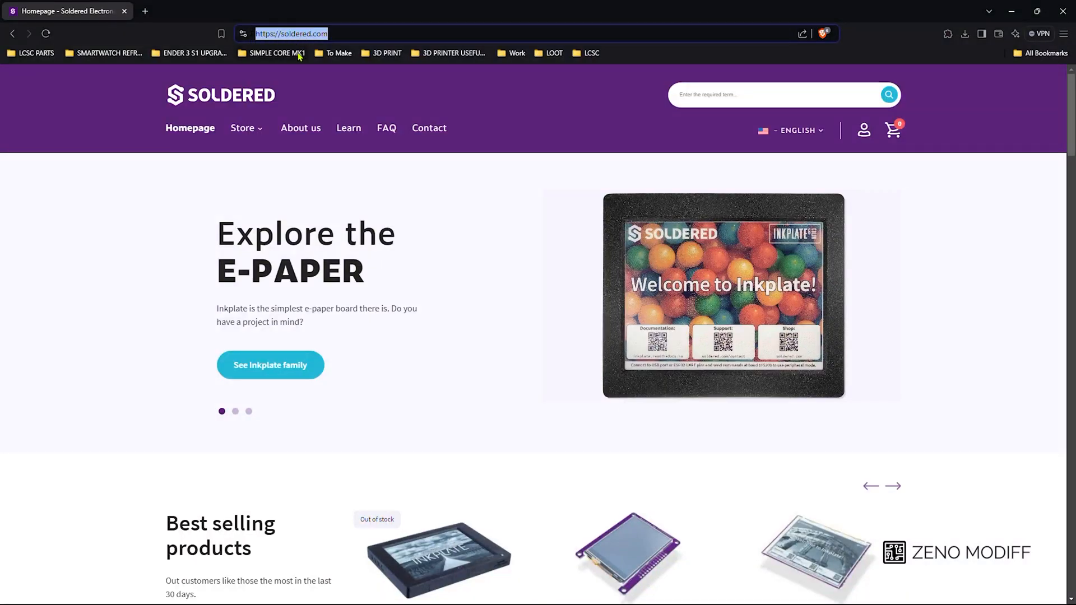
# - Navigate the store's Inkplate category to the Soldered Inkplate 2 product page
pyautogui.click(242, 128)
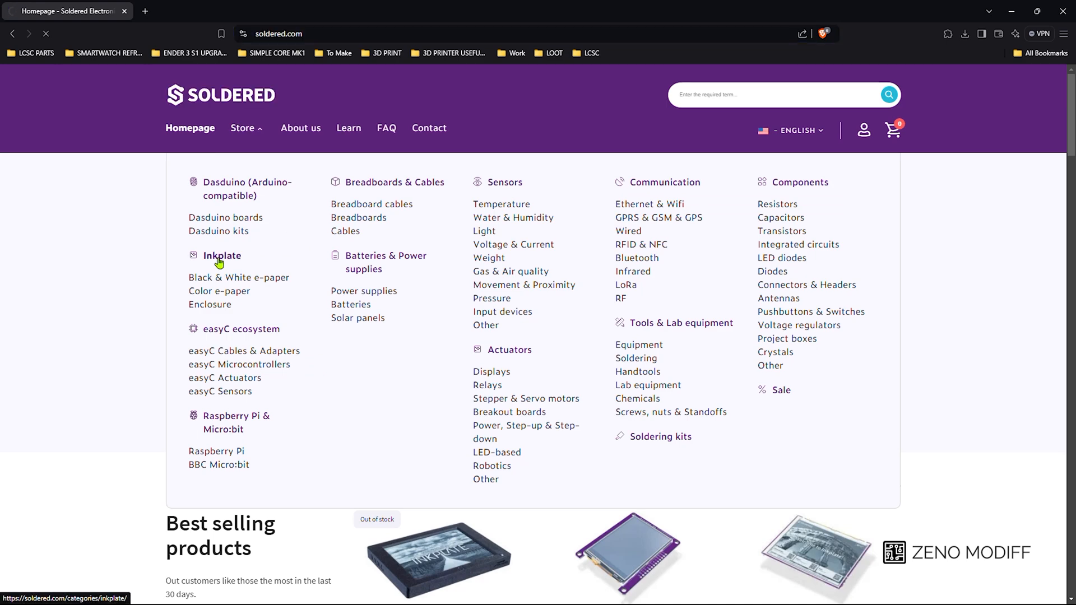
pyautogui.click(222, 255)
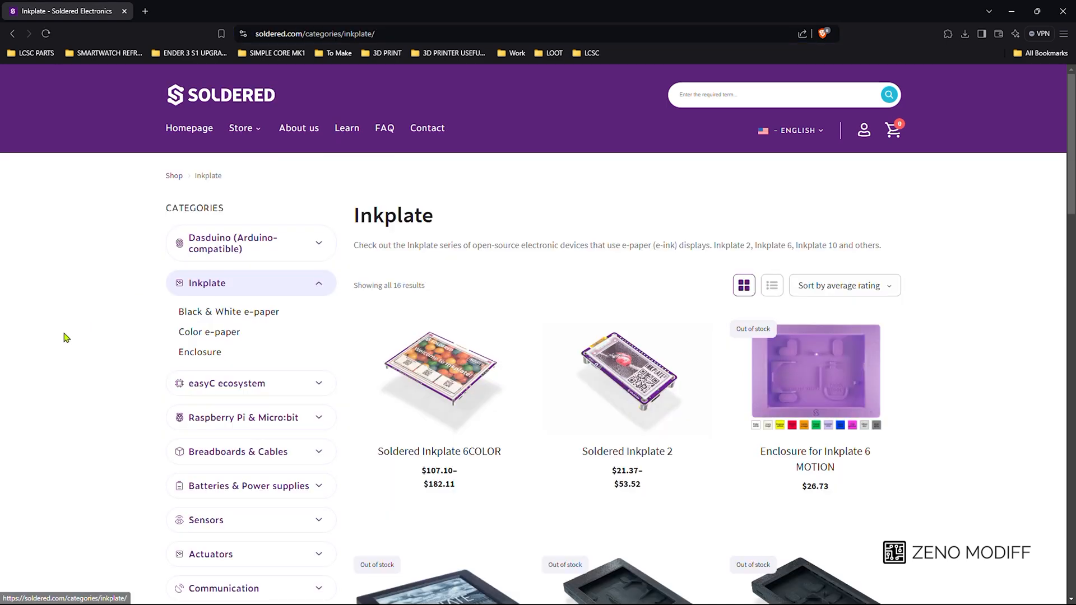
pyautogui.scroll(-3)
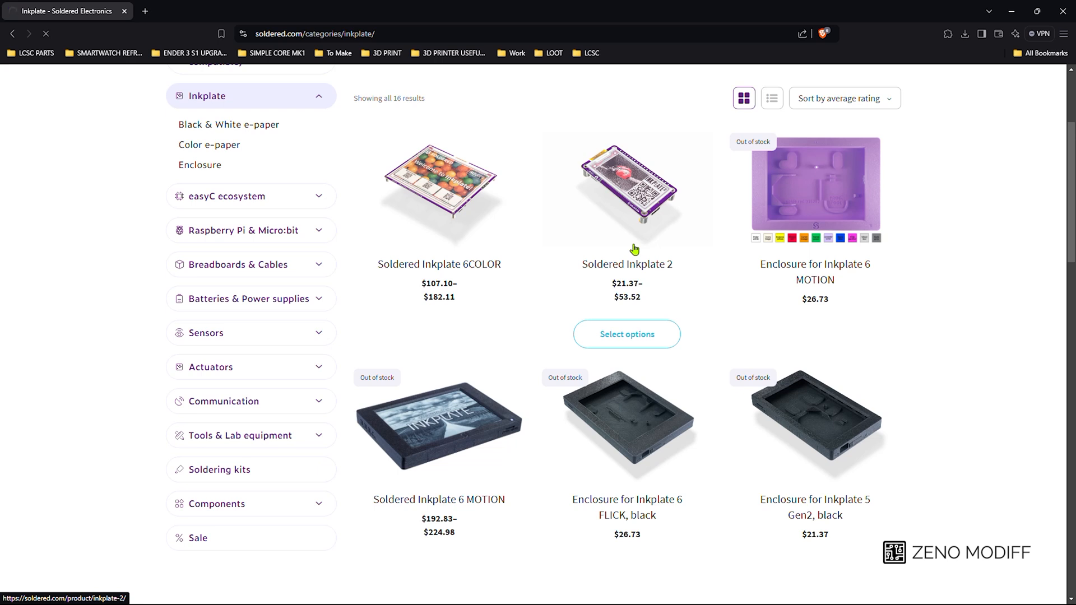
pyautogui.click(626, 191)
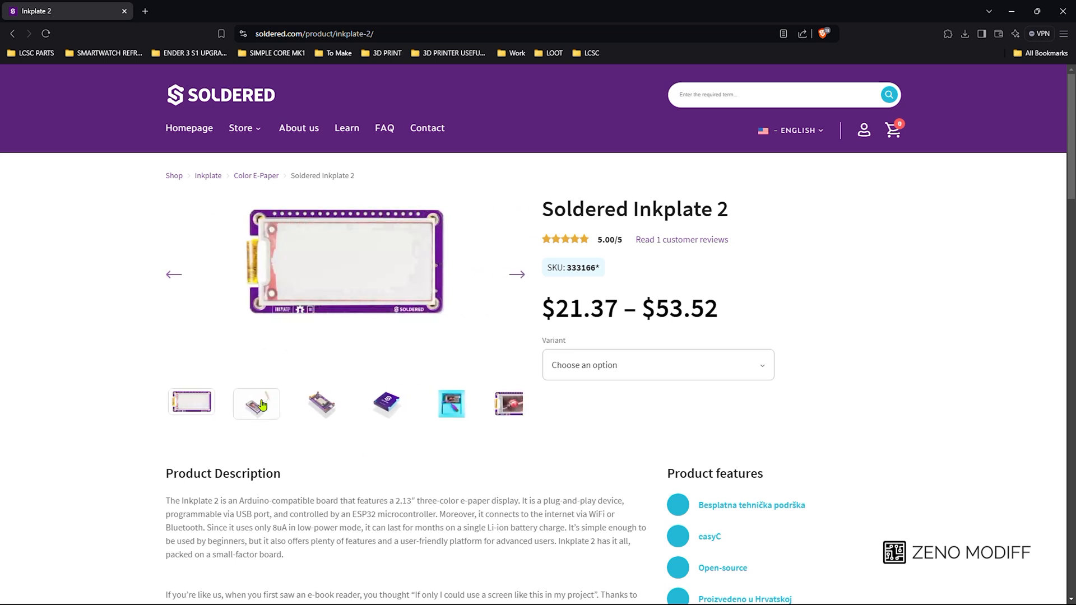
# - Browse the Inkplate 2 photos, then follow the Useful links section to the getting started guide
pyautogui.click(256, 403)
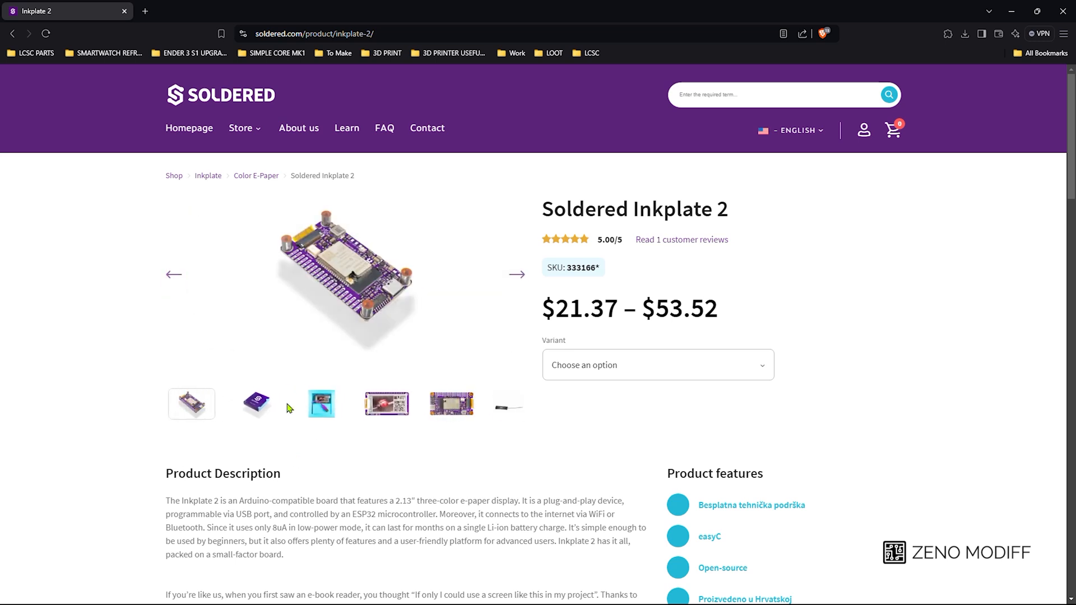
pyautogui.click(322, 404)
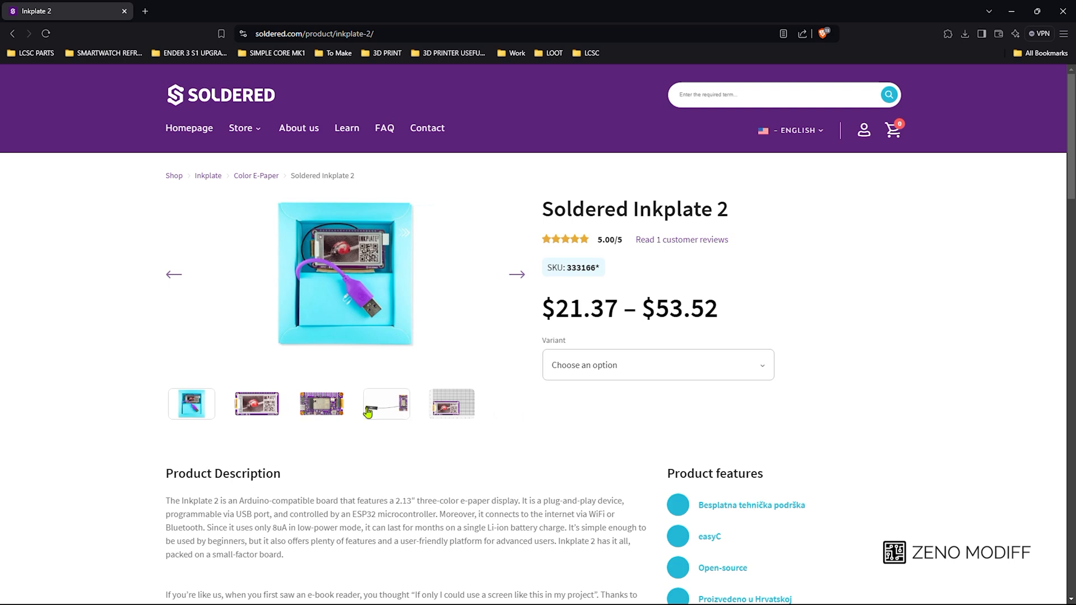
pyautogui.scroll(-3)
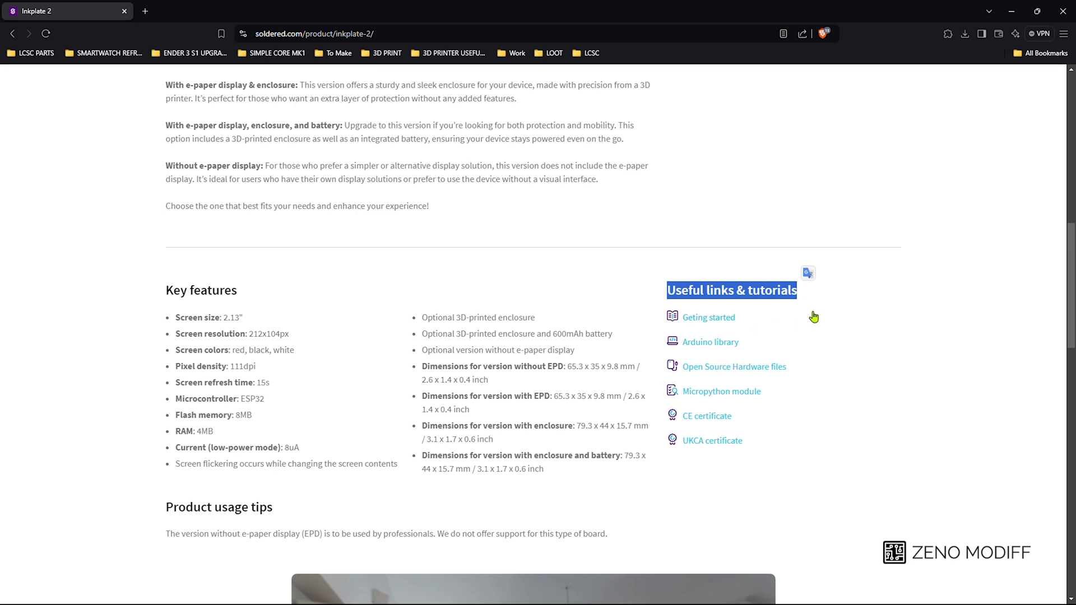
pyautogui.click(709, 318)
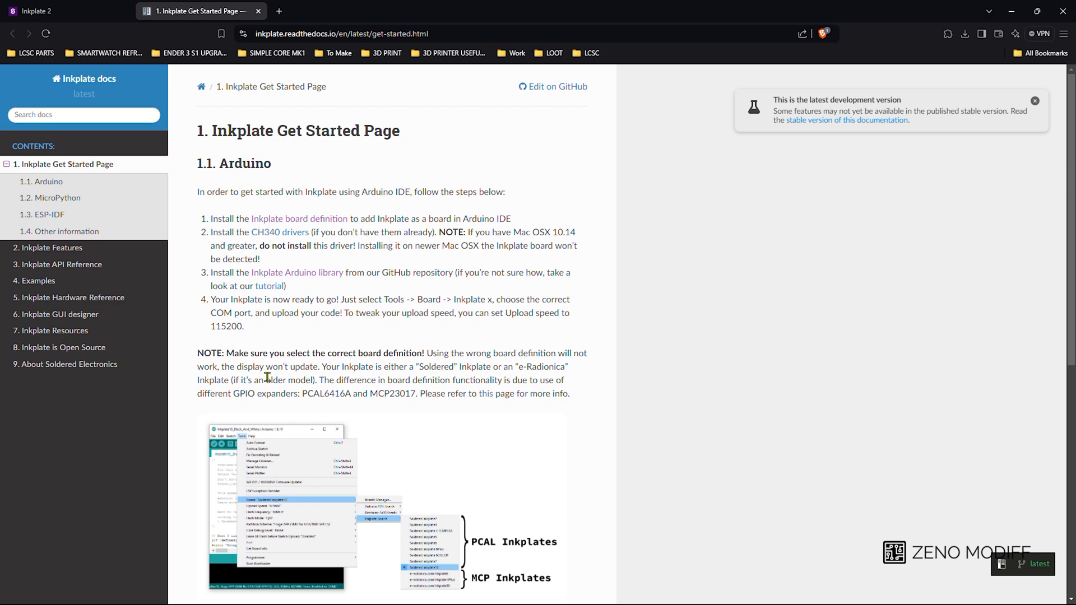
# - Read the Inkplate Get Started page through its Arduino, MicroPython and ESP-IDF sections
pyautogui.doubleClick(305, 130)
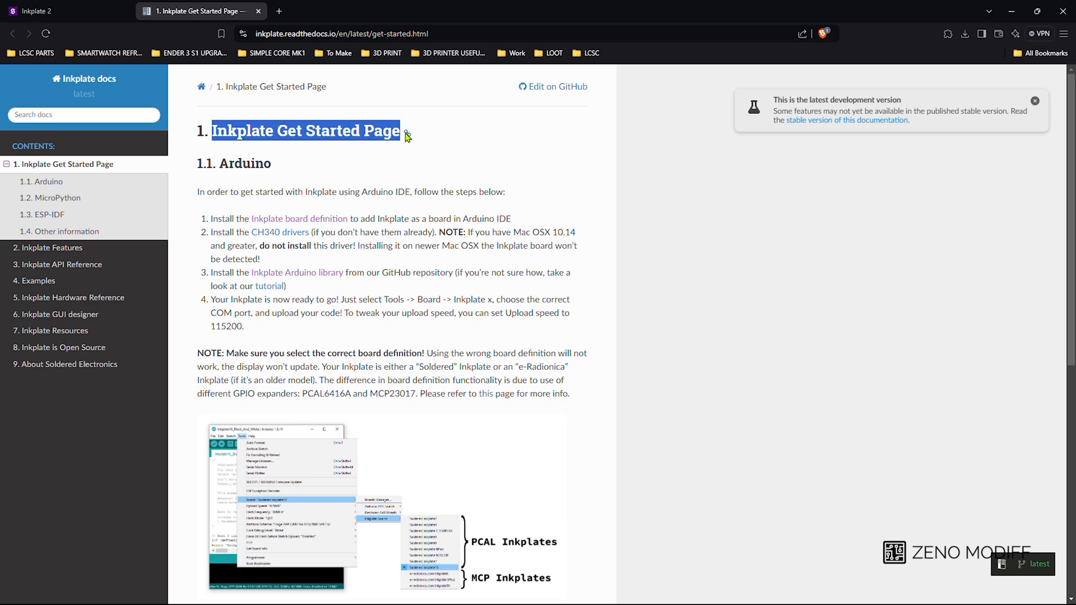
pyautogui.scroll(-3)
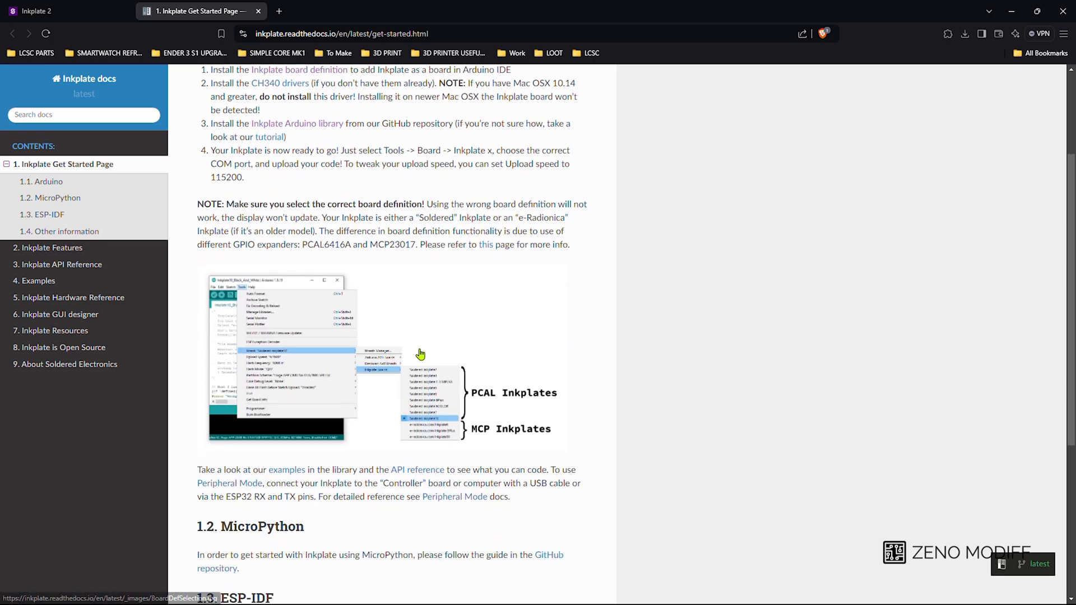
pyautogui.scroll(-3)
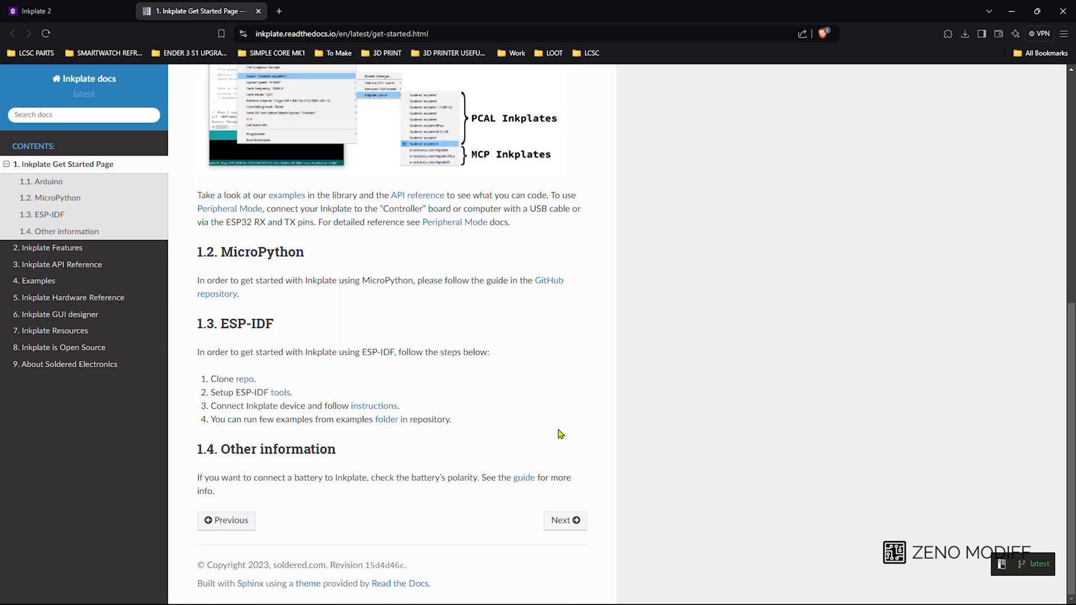
pyautogui.moveTo(254, 74)
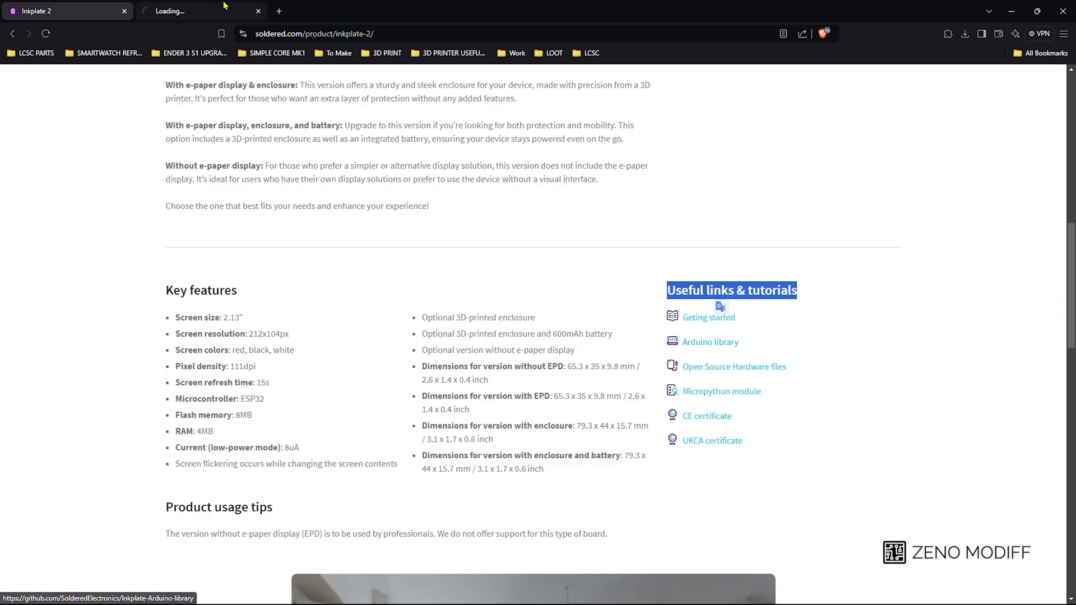
# - Reach the V1.2.3 3D printable files folder in the Inkplate 2 hardware design repository
pyautogui.click(711, 342)
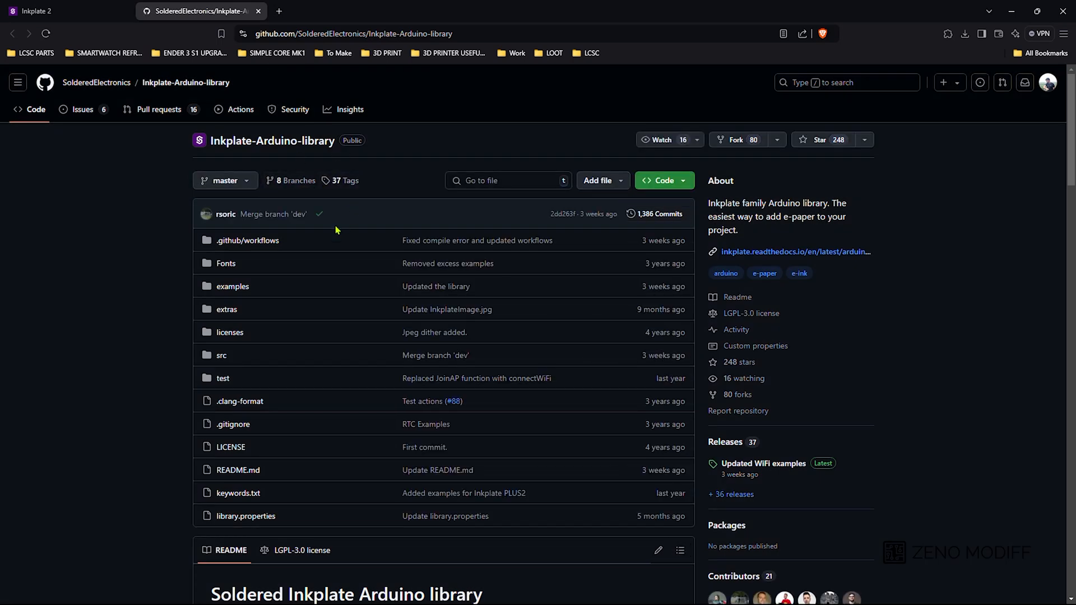
pyautogui.click(663, 181)
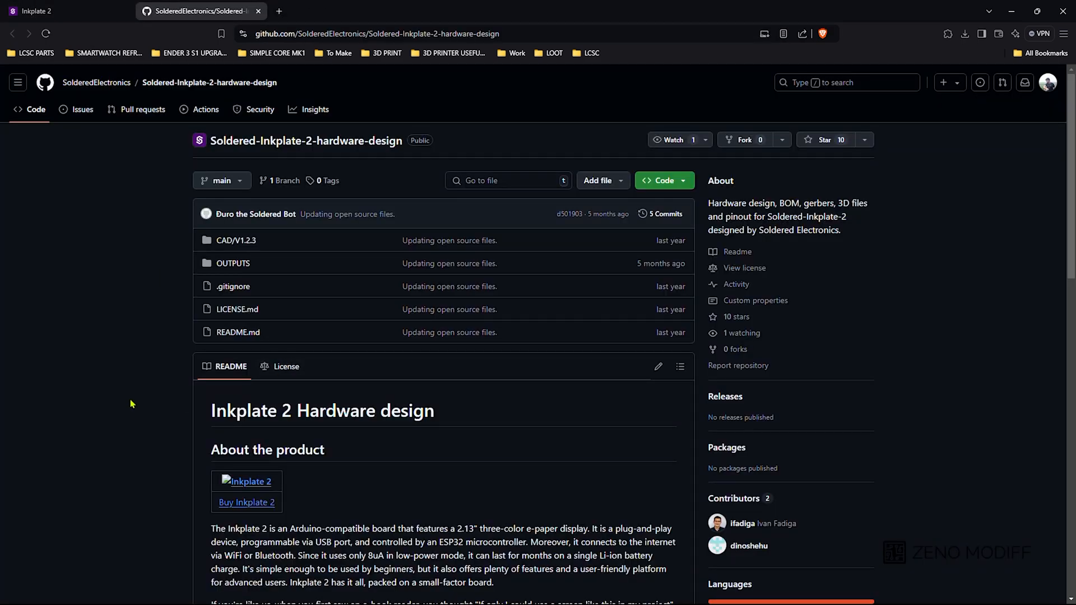
pyautogui.scroll(-3)
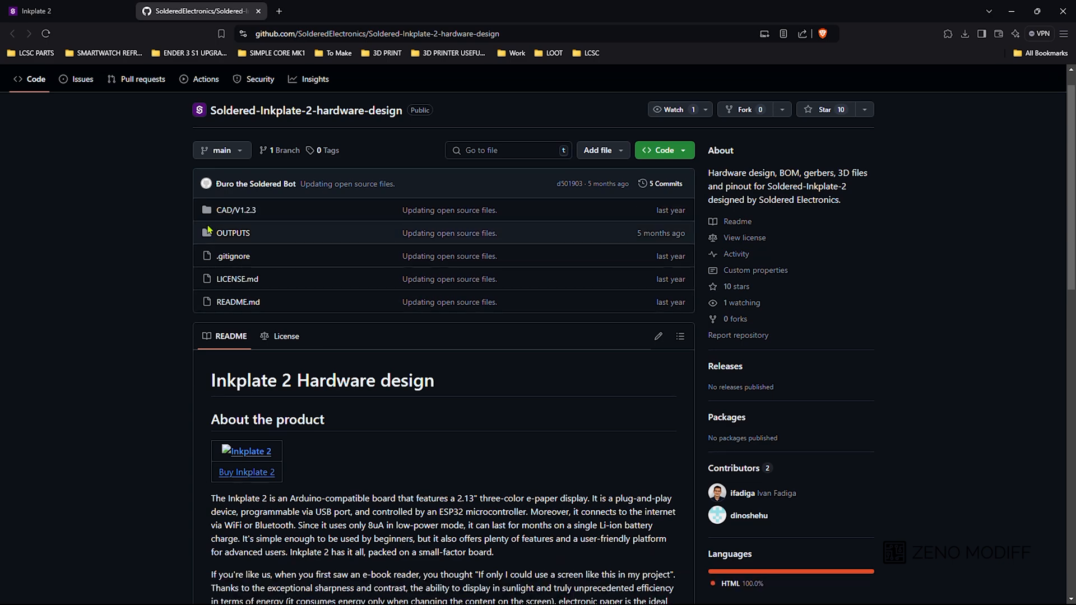
pyautogui.click(233, 233)
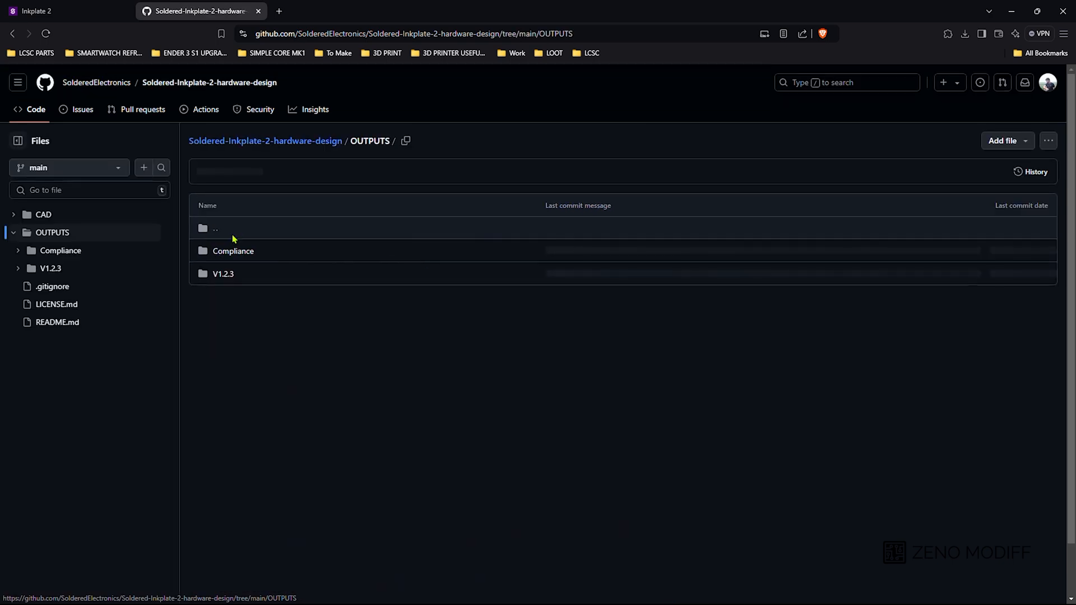
pyautogui.click(222, 273)
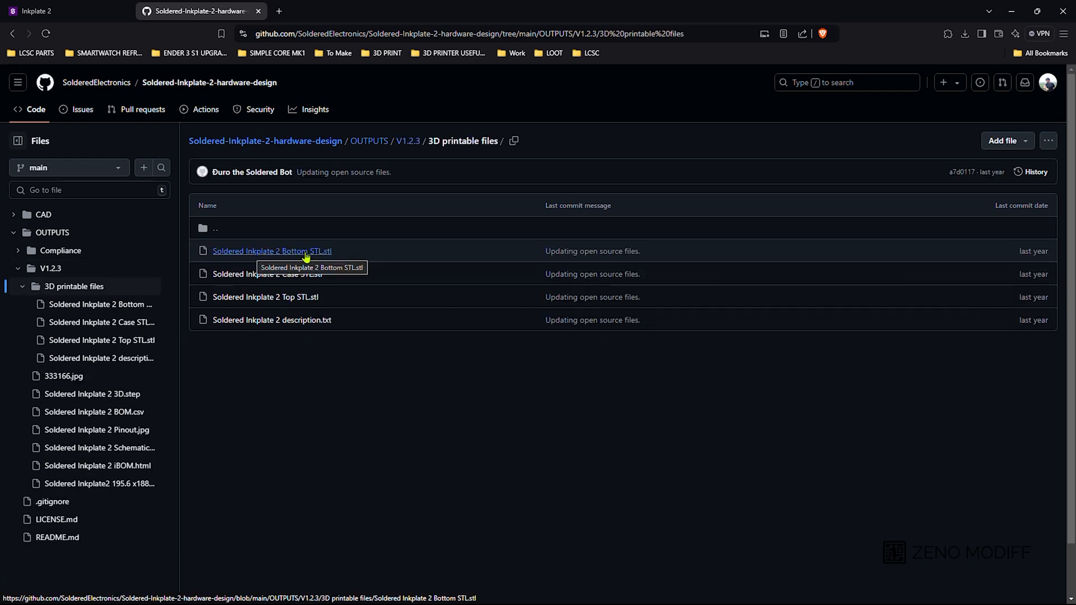
# - Download the raw Soldered Inkplate 2 Bottom and Top STL files
pyautogui.click(271, 251)
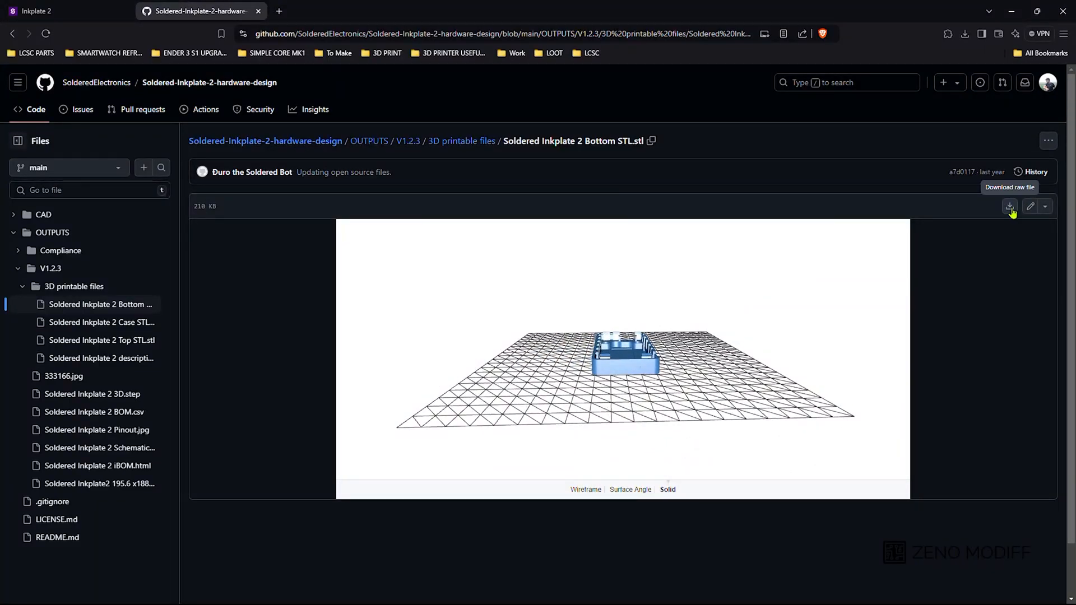
pyautogui.click(1010, 206)
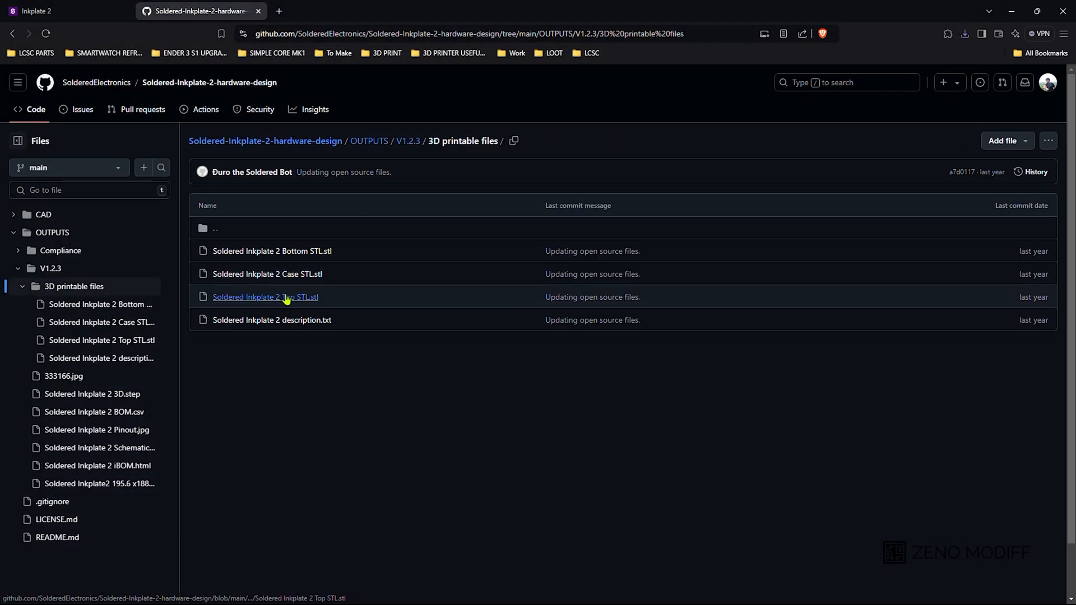
pyautogui.click(266, 296)
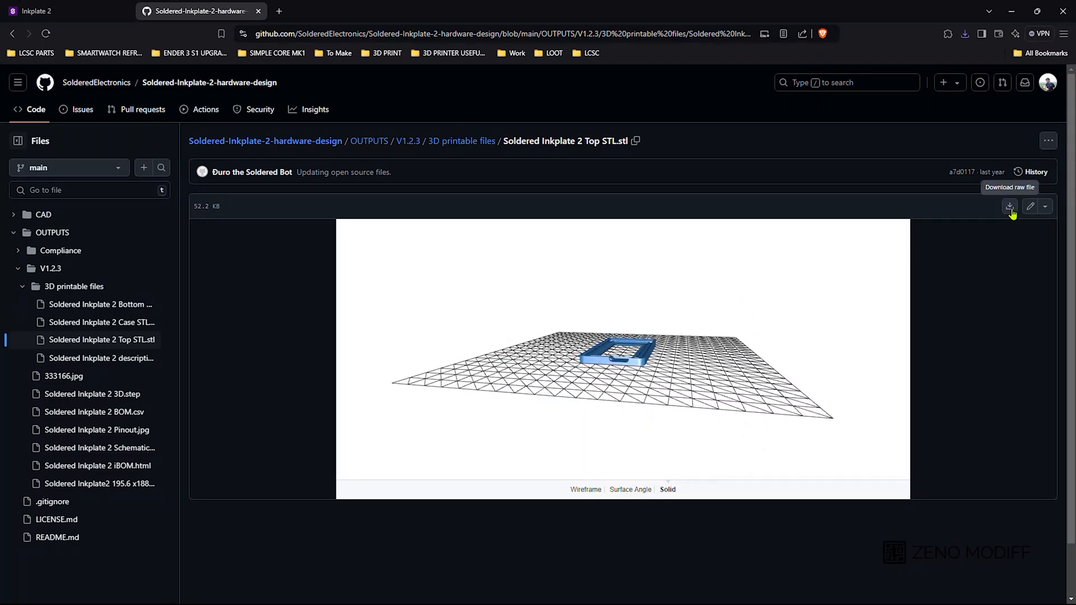
pyautogui.click(1010, 207)
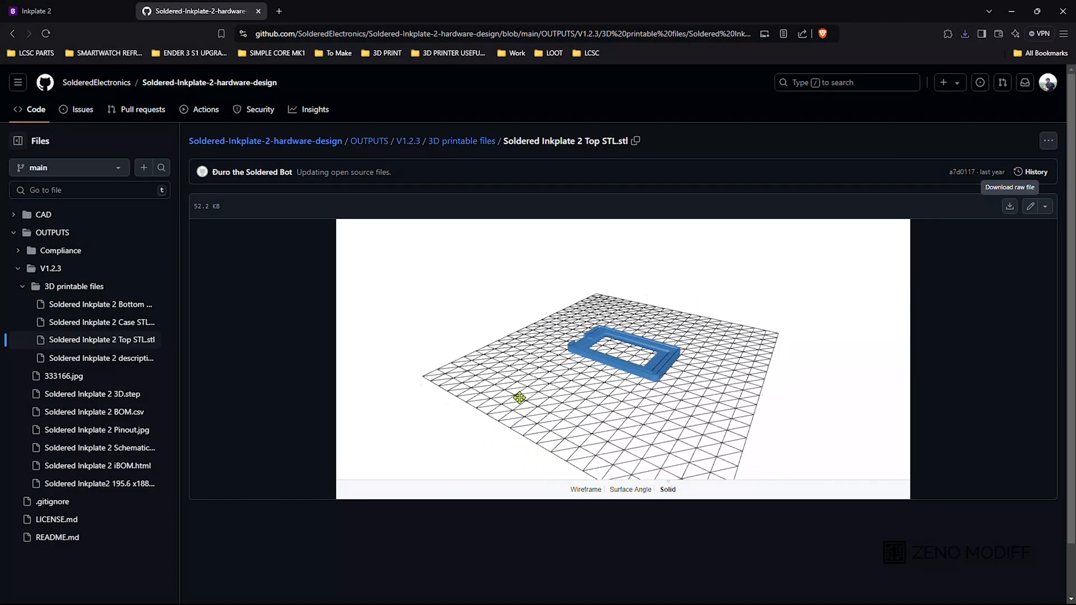
pyautogui.click(964, 33)
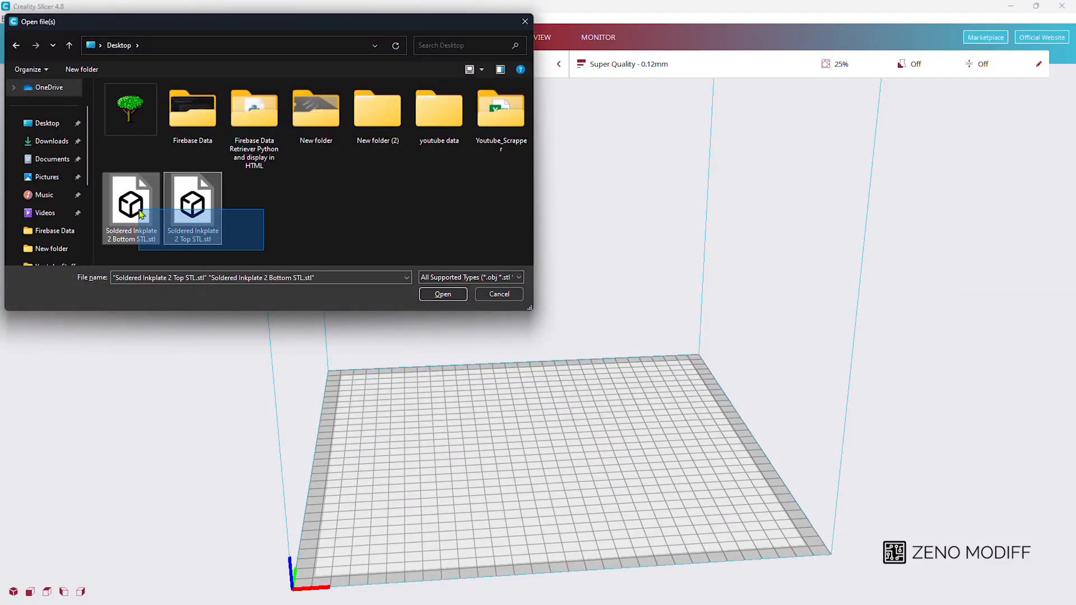
# - Load both STL case parts, spread them apart on the build plate and dismiss the print settings
pyautogui.click(442, 294)
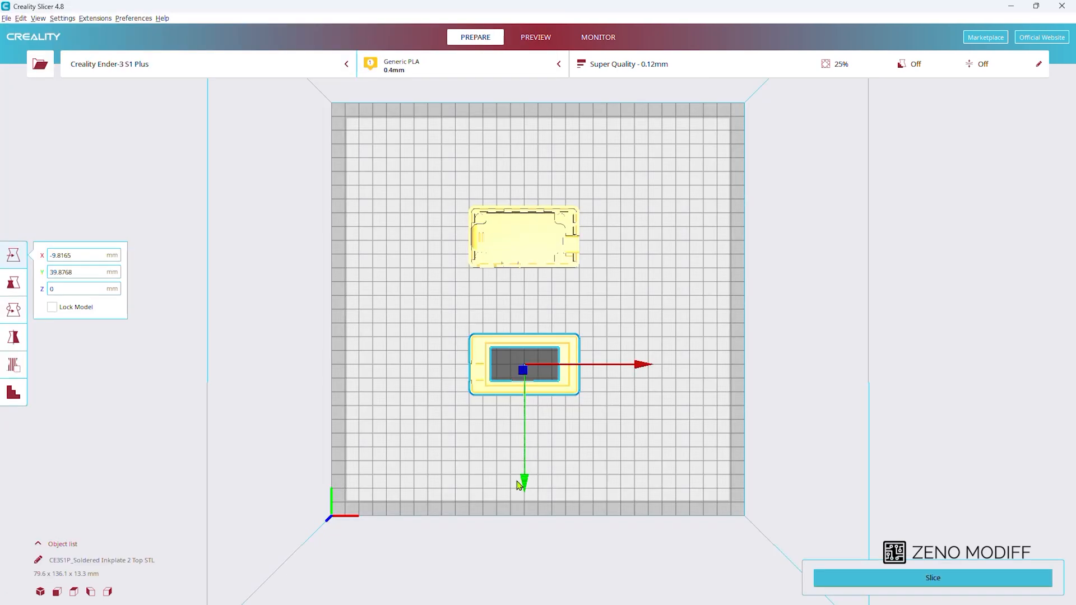
pyautogui.moveTo(523, 366); pyautogui.dragTo(524, 229)
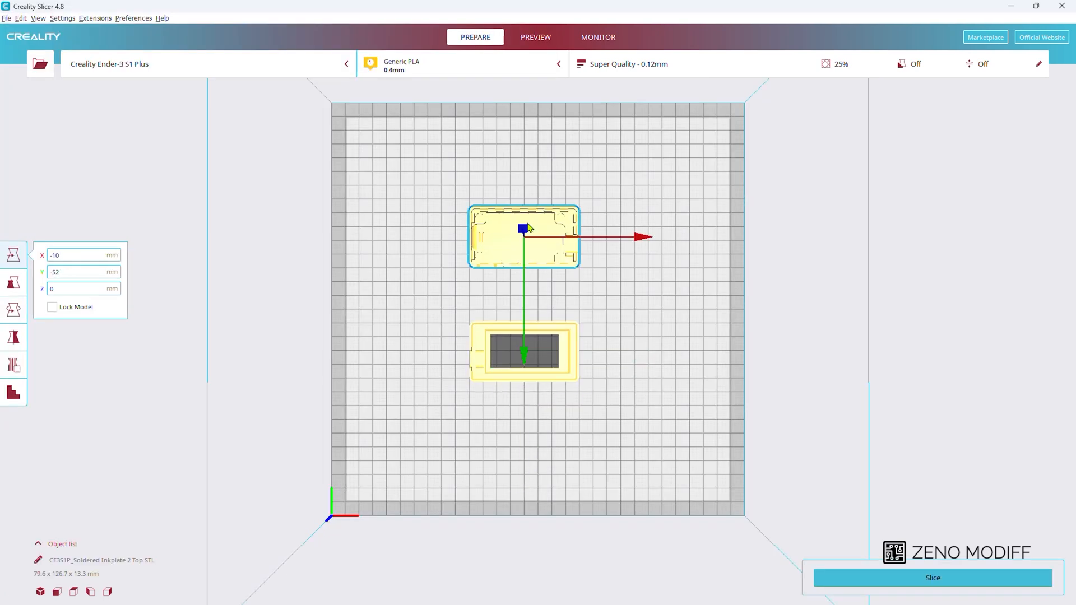
pyautogui.moveTo(526, 362)
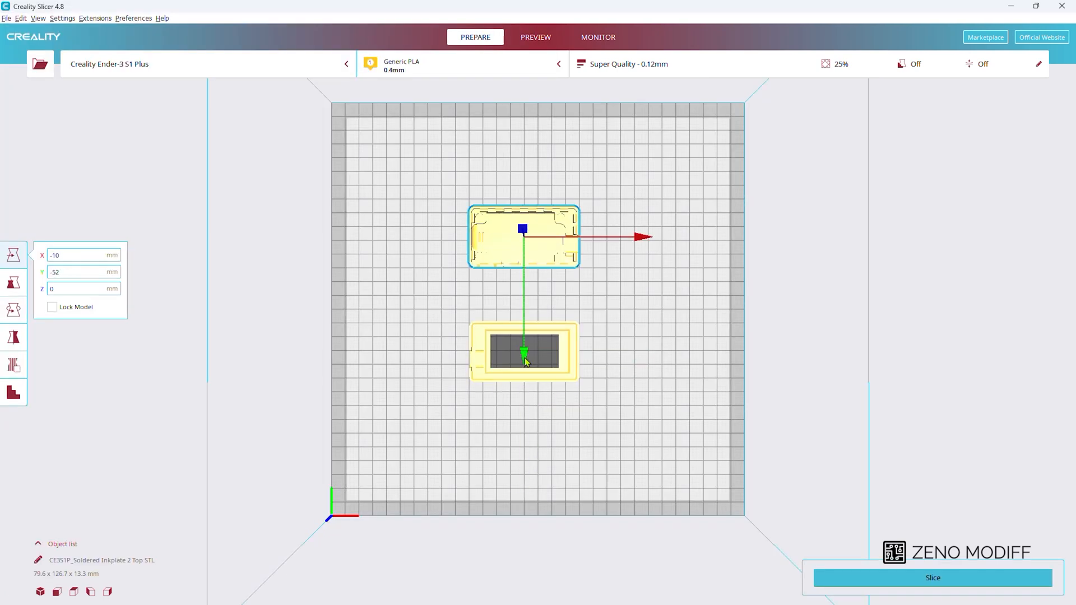
pyautogui.moveTo(524, 236); pyautogui.dragTo(524, 249)
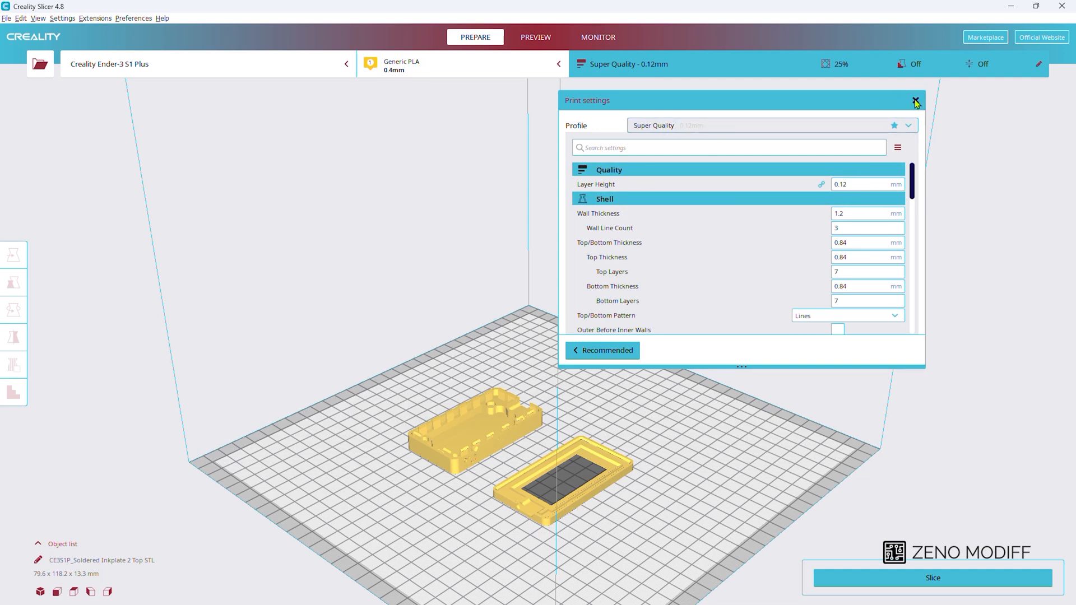
pyautogui.click(916, 102)
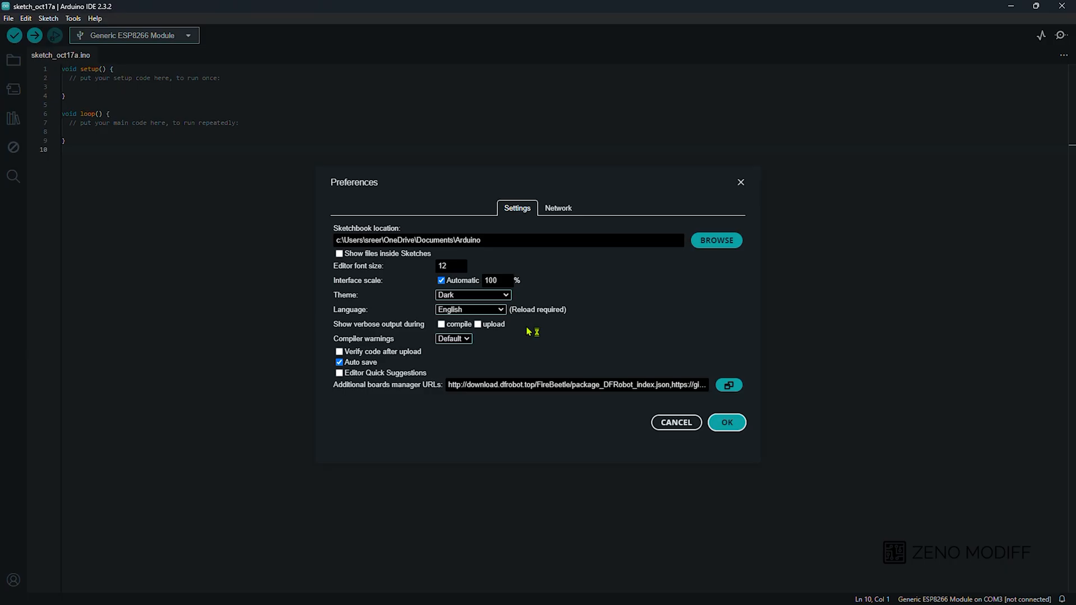
# - Confirm the Soldered boards URL appears in the Additional Boards Manager URLs list
pyautogui.click(729, 384)
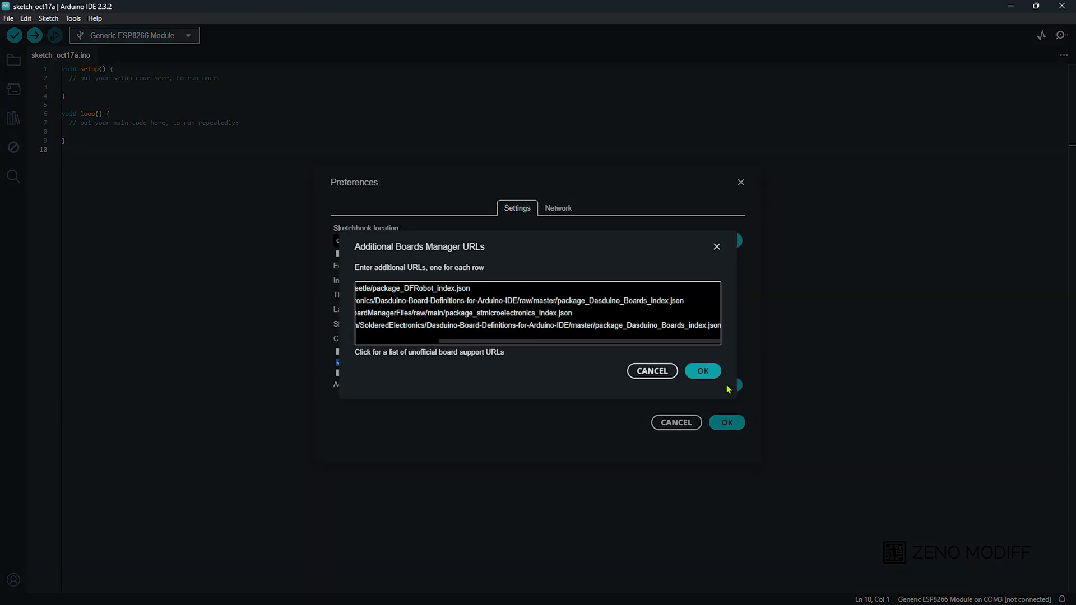
pyautogui.click(528, 338)
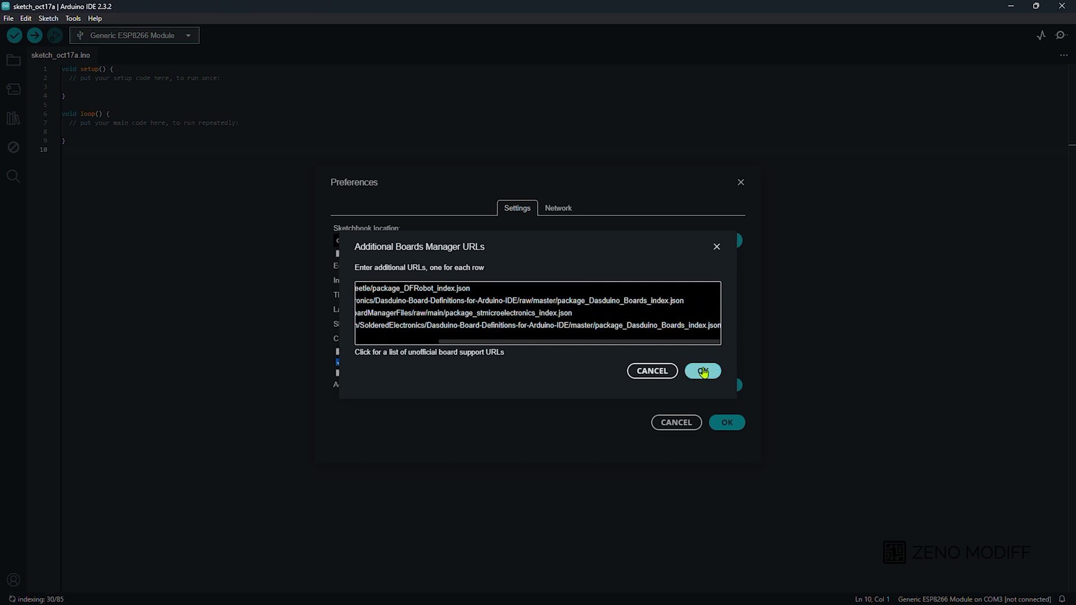
pyautogui.click(702, 371)
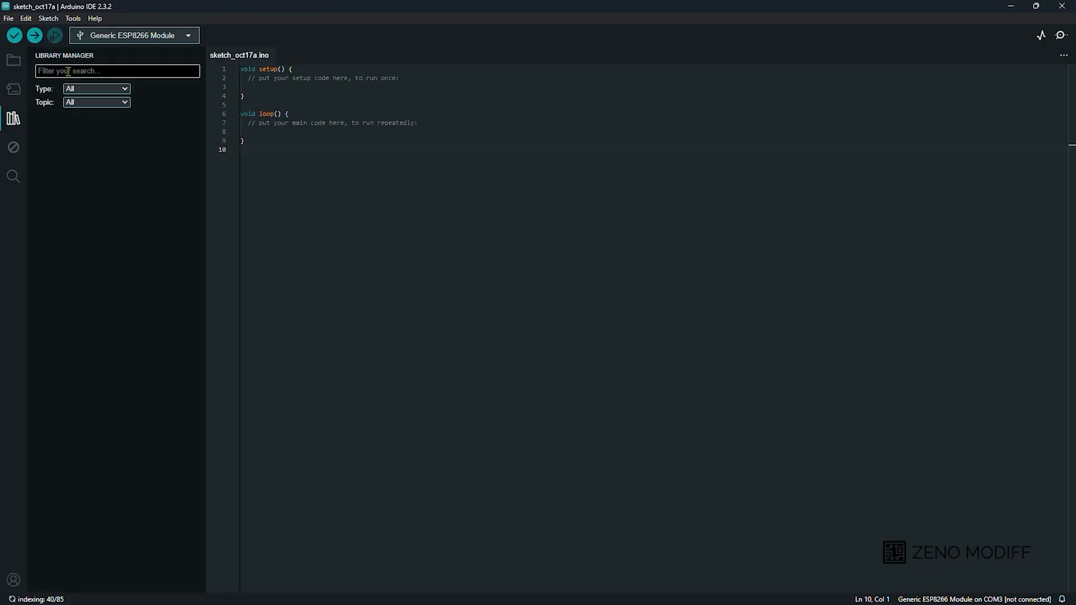
# - Search 'inkplate' in Library Manager and verify InkplateLibrary 10.0.0 is installed
pyautogui.write('inkplate')
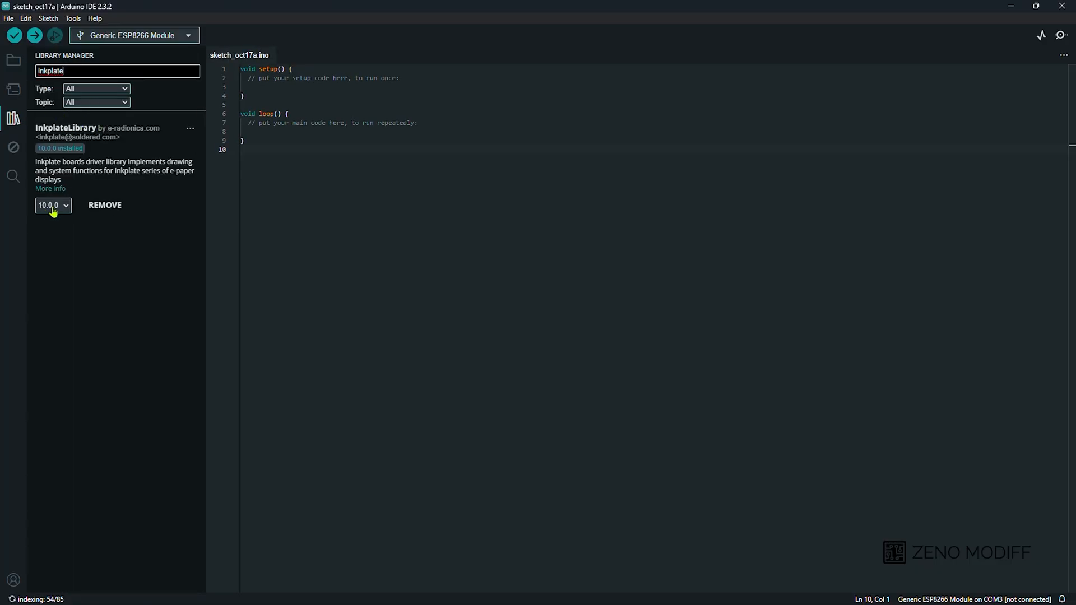
pyautogui.click(13, 118)
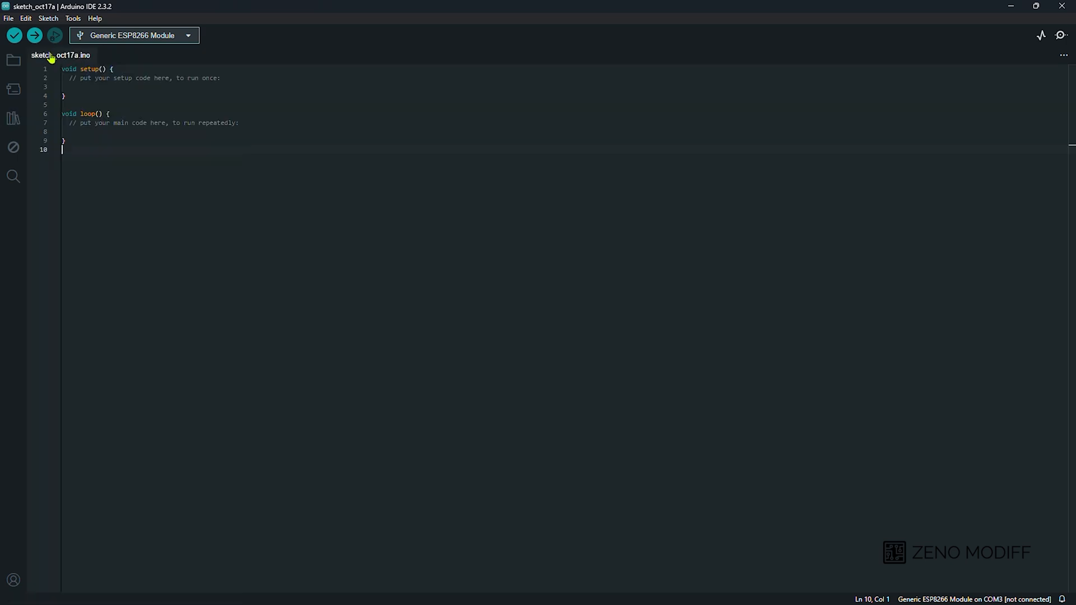
pyautogui.click(49, 18)
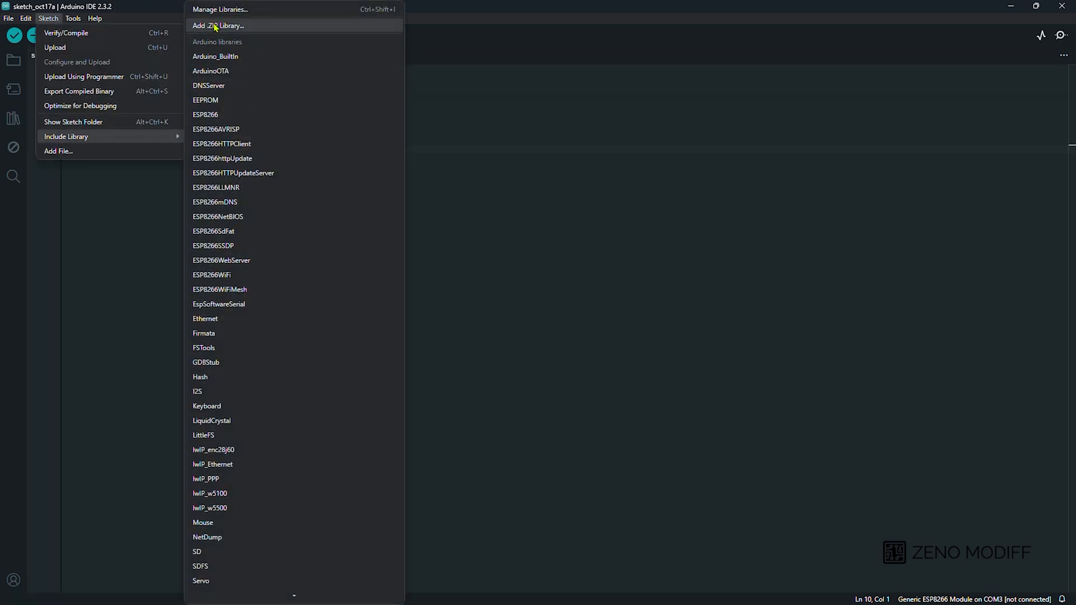
# - Load the Inkplate2_Youtube_Subscriber_Counter example from InkplateLibrary's Inkplate2 projects
pyautogui.click(219, 26)
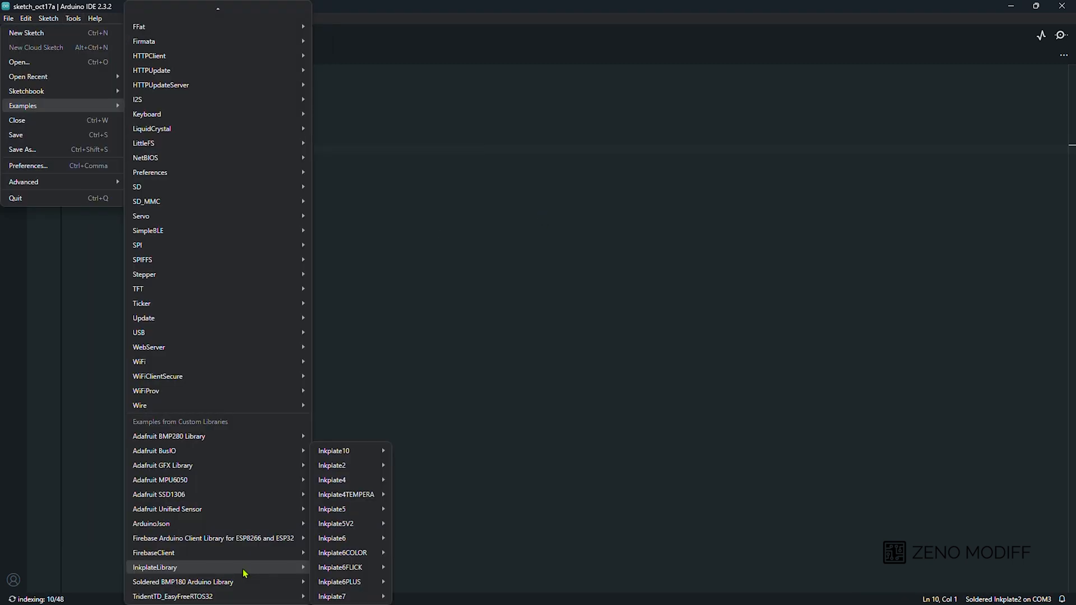
pyautogui.moveTo(332, 466)
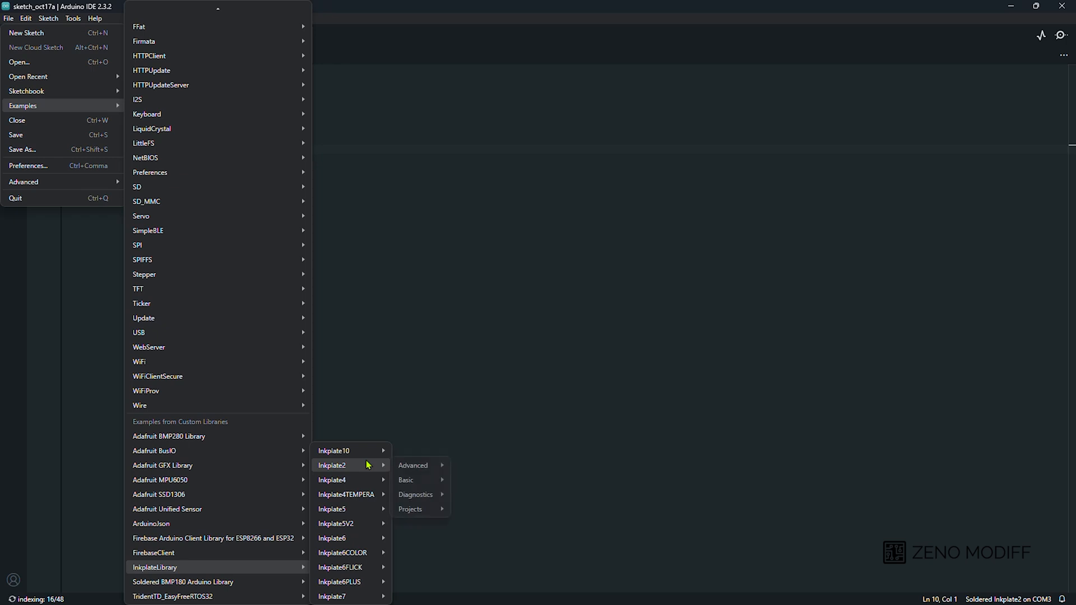
pyautogui.click(411, 509)
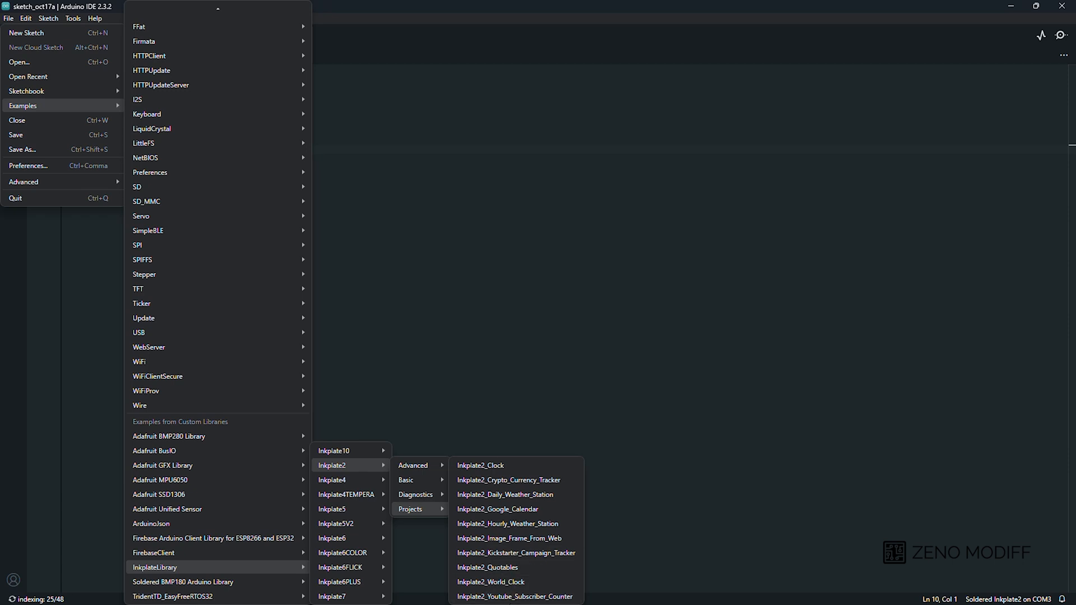
pyautogui.click(516, 597)
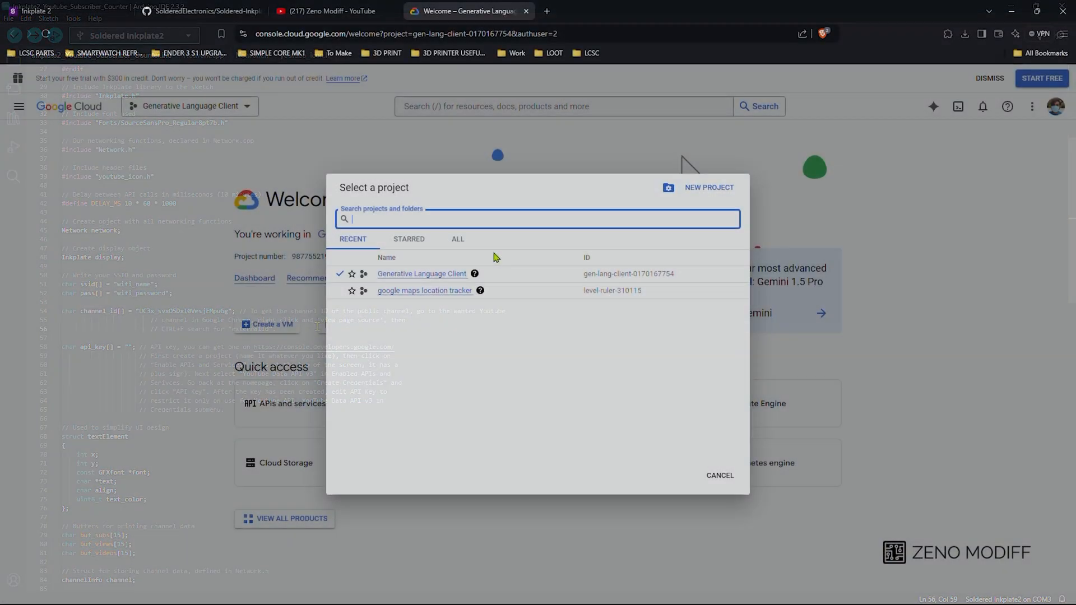
# - Create a Google Cloud project named 'youtube subs' and switch to it
pyautogui.click(708, 187)
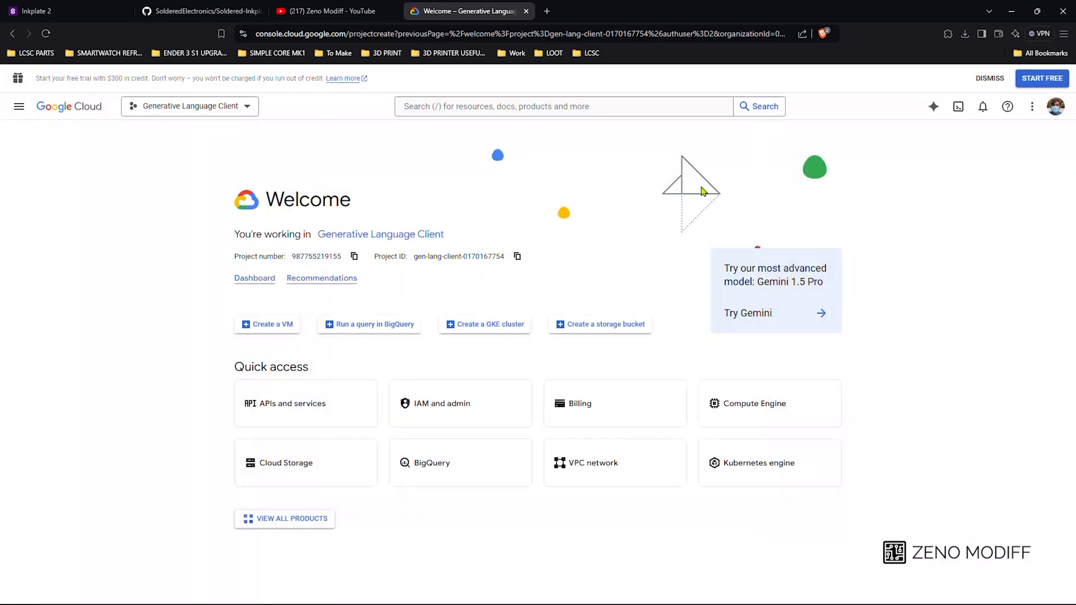
pyautogui.write('youtube subs')
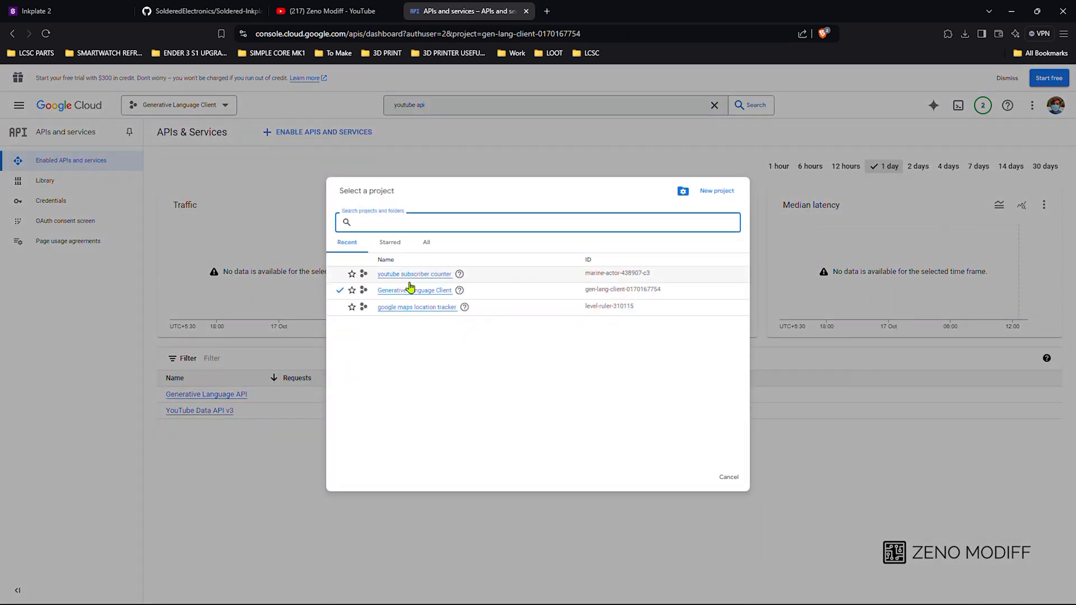
pyautogui.click(414, 274)
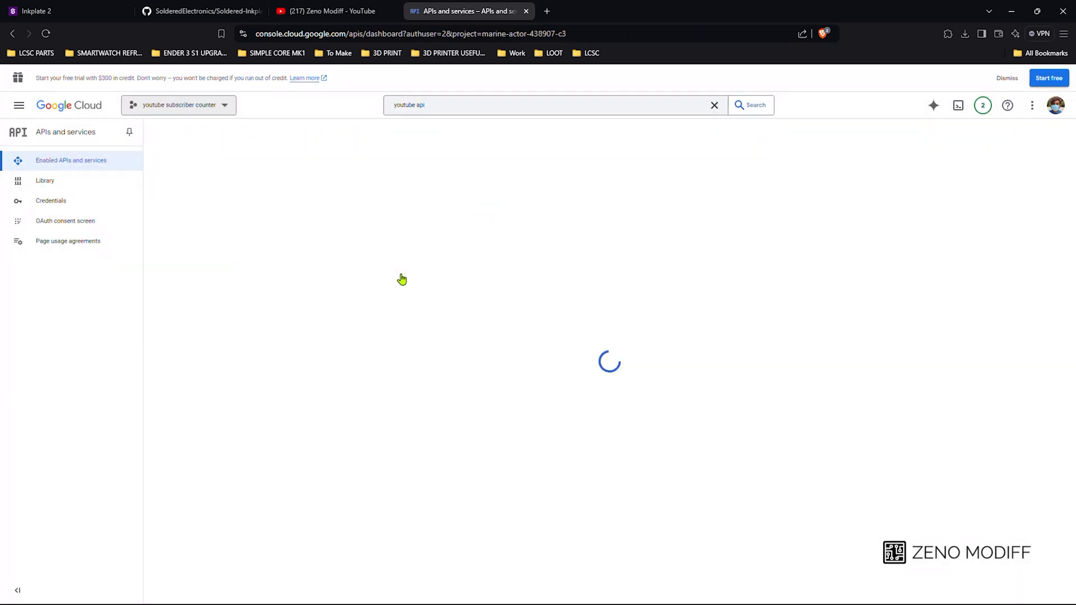
# - Enable the YouTube Data API v3 for the project and start creating an API key credential
pyautogui.click(45, 180)
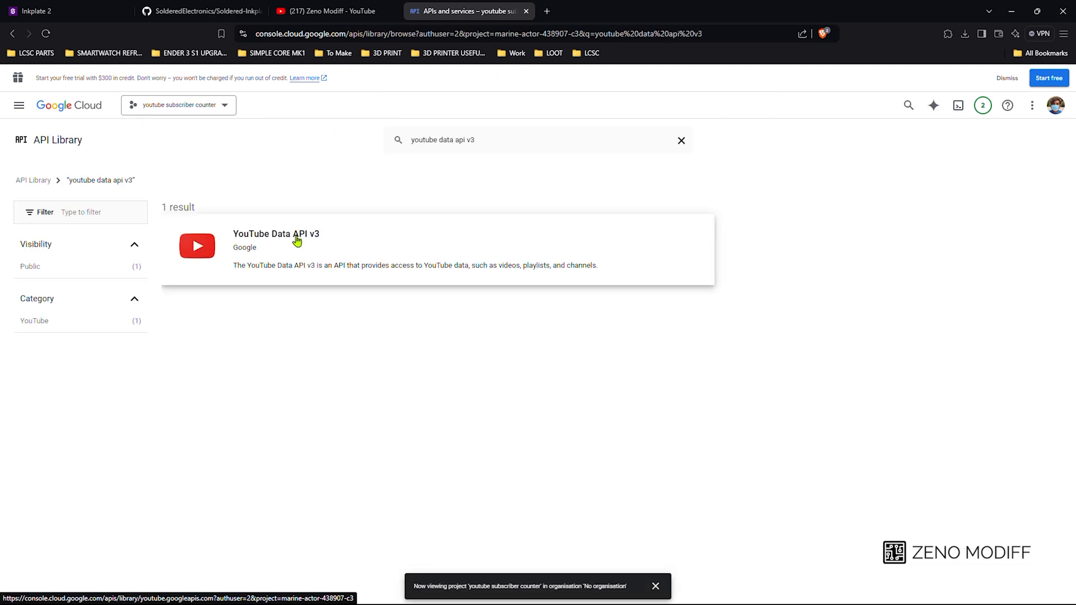
pyautogui.click(276, 233)
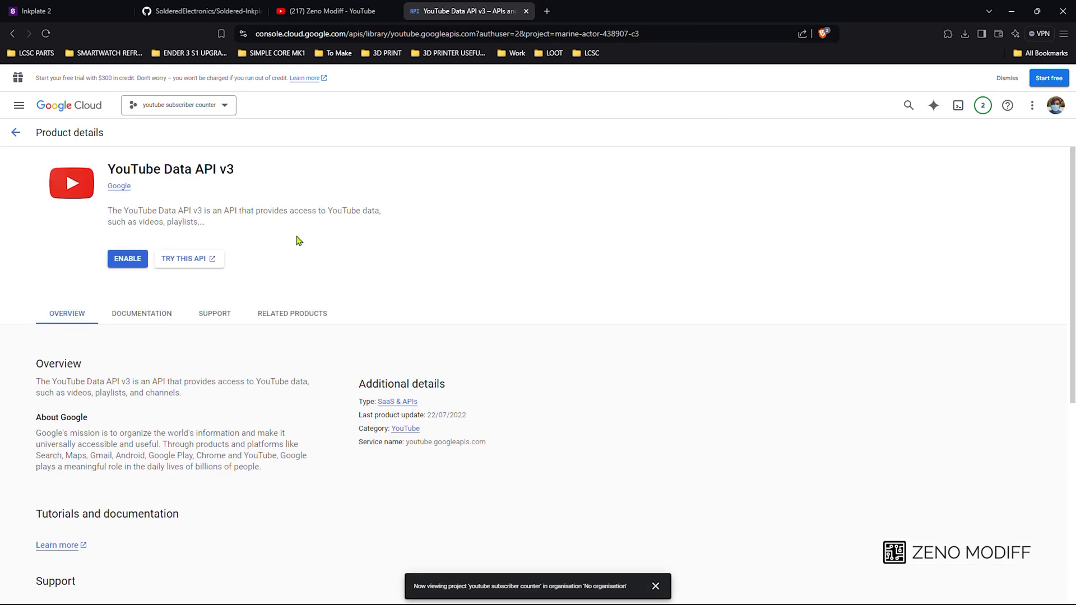
pyautogui.click(127, 259)
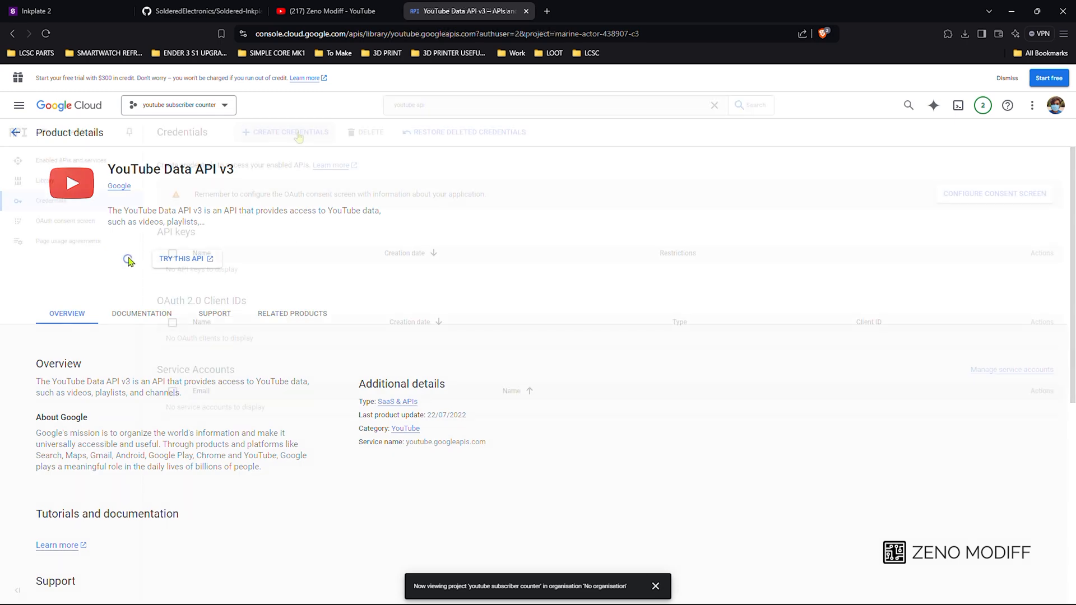
pyautogui.click(285, 132)
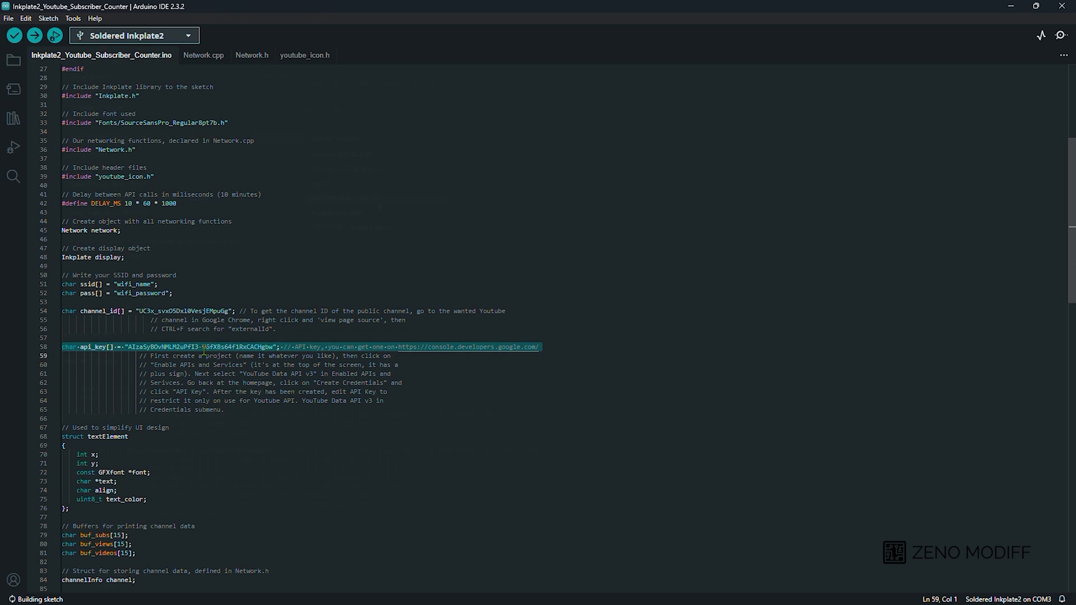
# - Leave the pasted key in the api_key[] string and compile the subscriber counter sketch
pyautogui.click(73, 18)
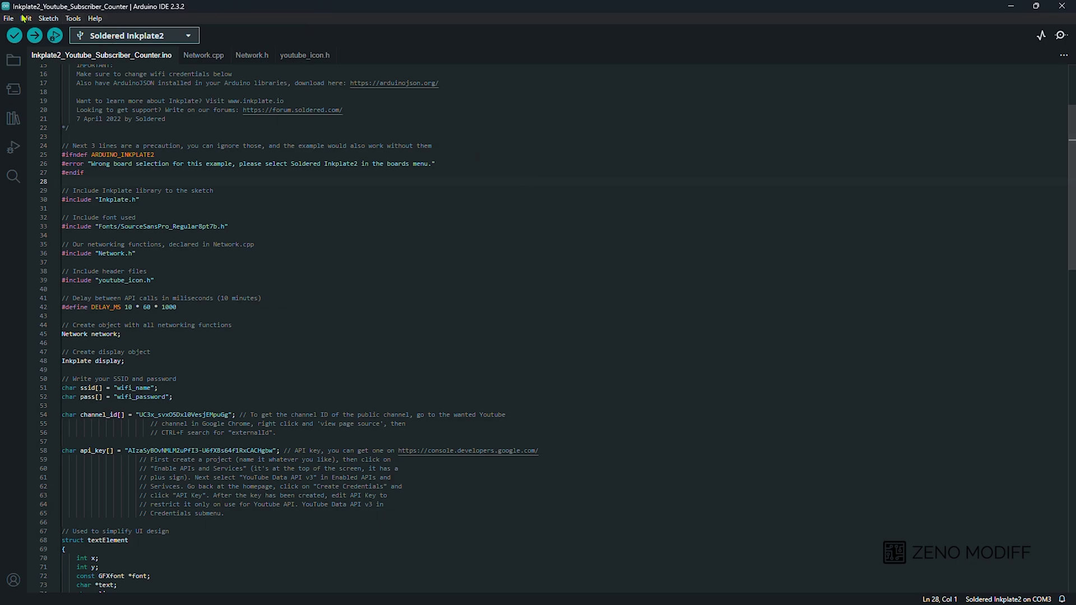
pyautogui.click(33, 35)
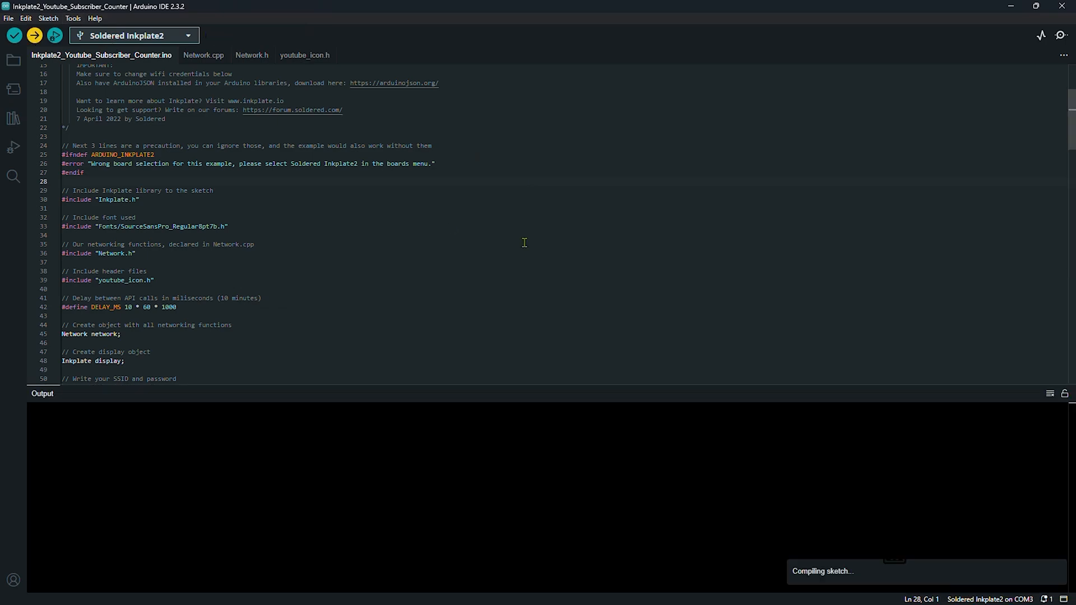